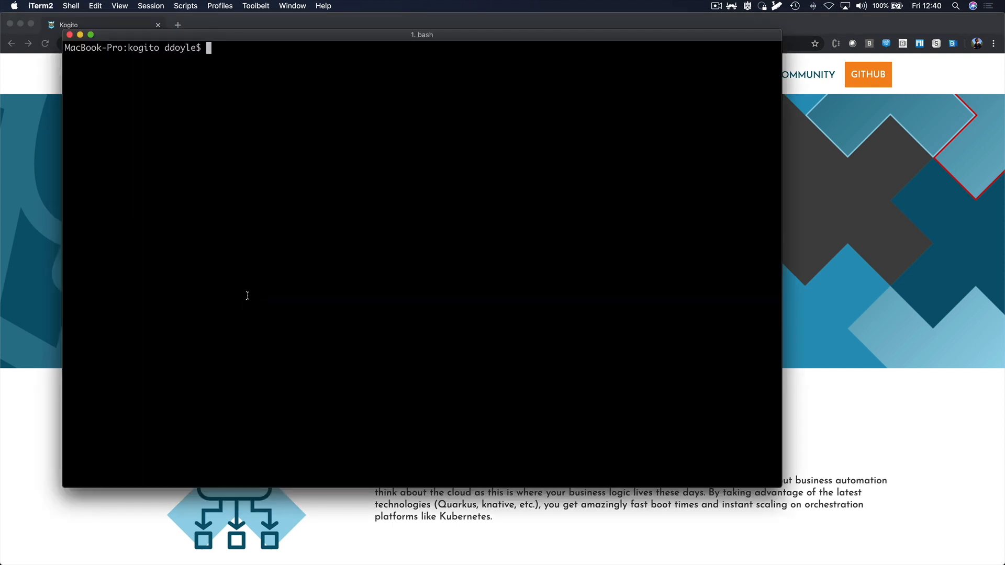
# Generate the my-first-kogito project from the kogito-quarkus-archetype, enter its folder and launch VS Code there
pyautogui.write('mvn archetype:generate -DarchetypeGroupId=org.kie.kogito -DarchetypeArtifactId=kogito-quarkus-archetype -DarchetypeVersion=8.0.0-SNAPSHOT -DgroupId=com.redhat -DartifactId=my-first-kogito -')
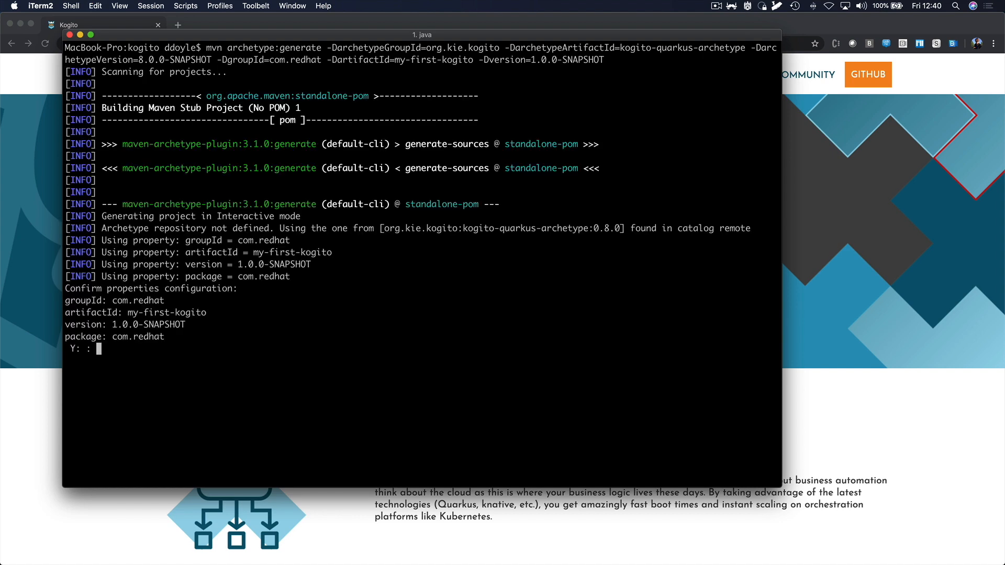
pyautogui.write('y')
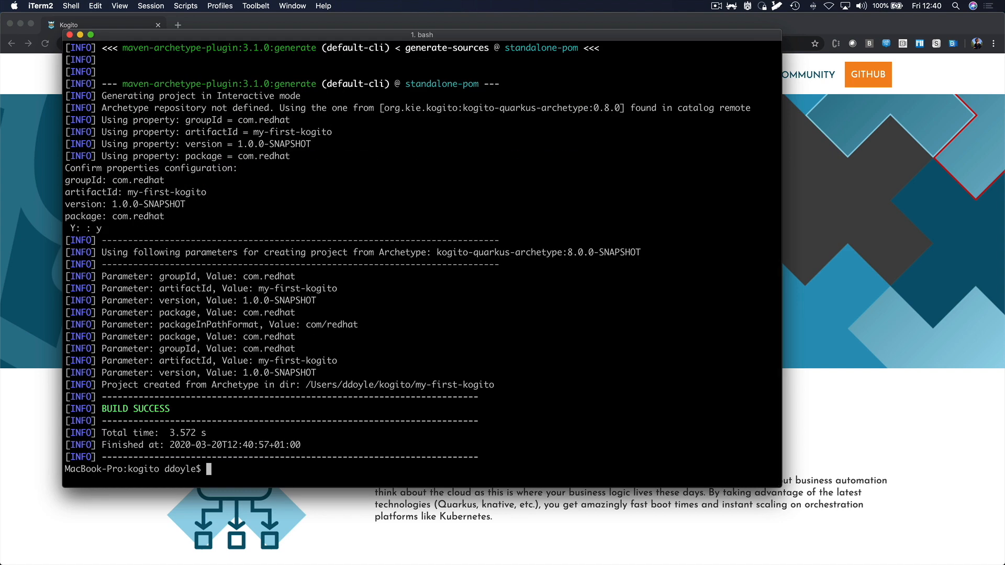
pyautogui.write('ls')
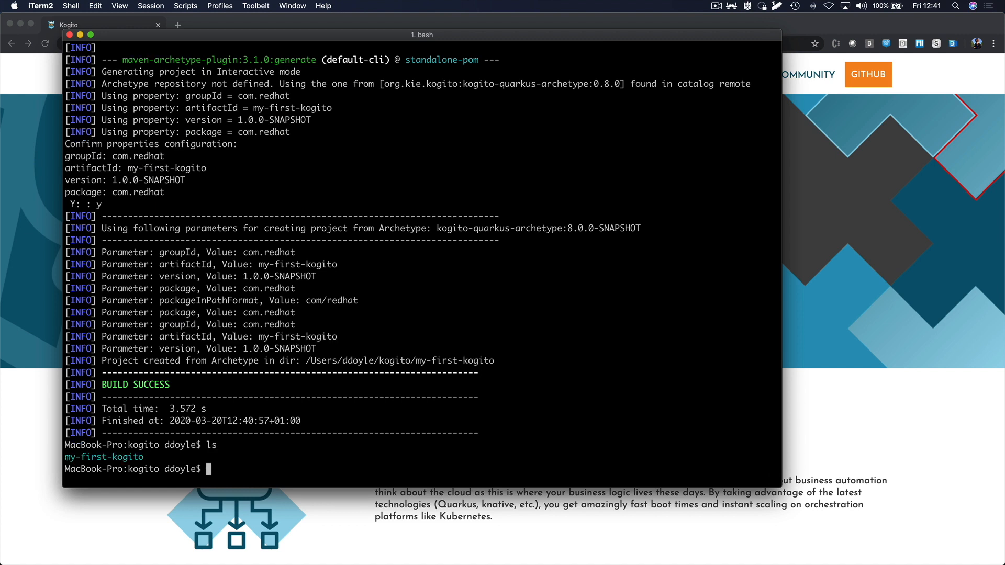
pyautogui.write('cd my-first-kogito/')
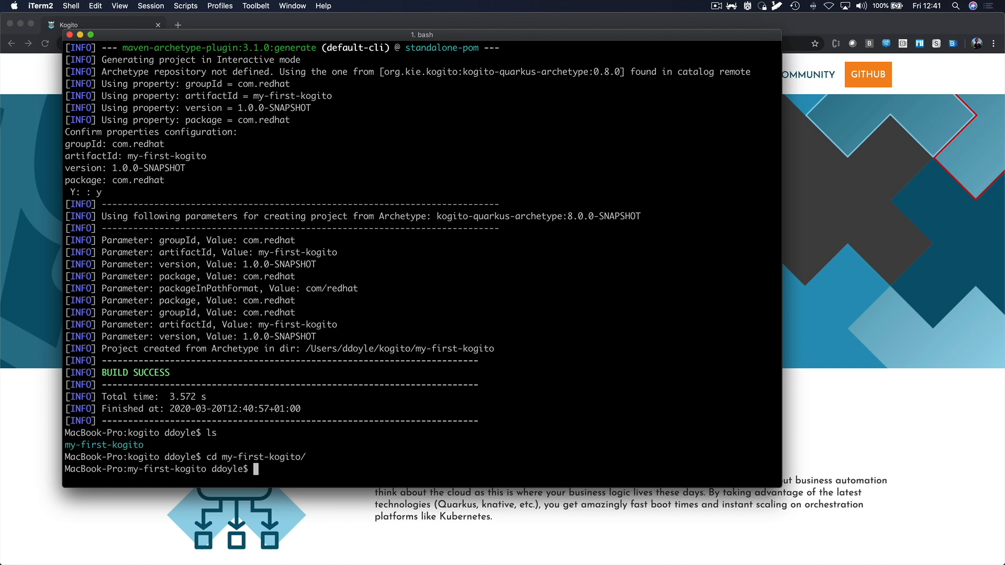
pyautogui.write('code .')
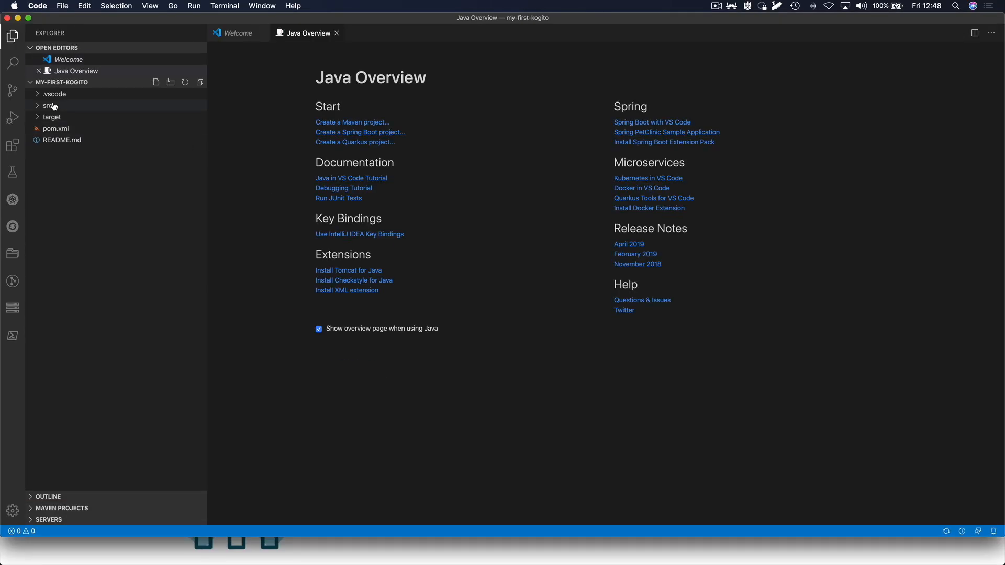
# Navigate through src/main/resources and load test-process.bpmn2 in the BPMN editor
pyautogui.click(51, 105)
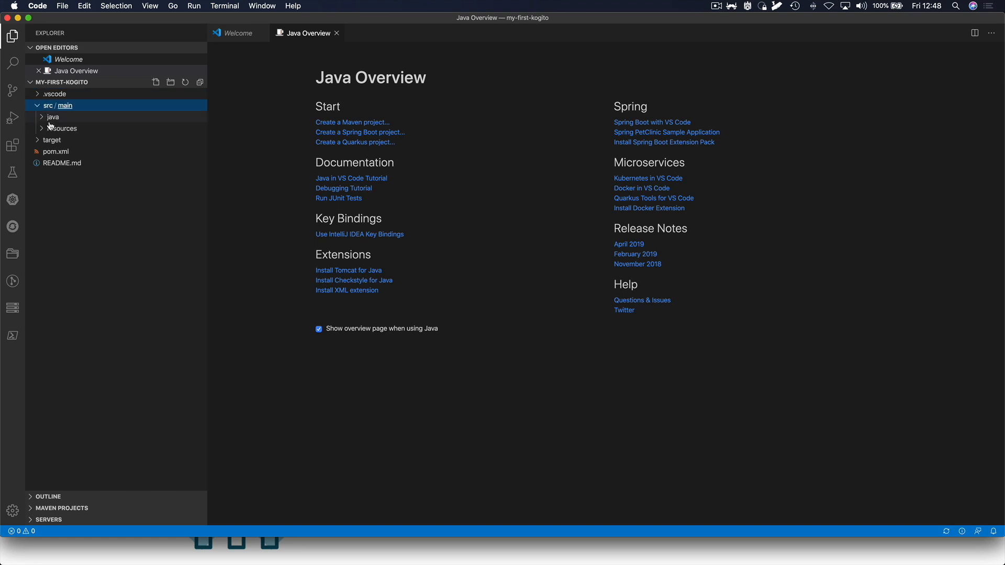
pyautogui.click(64, 128)
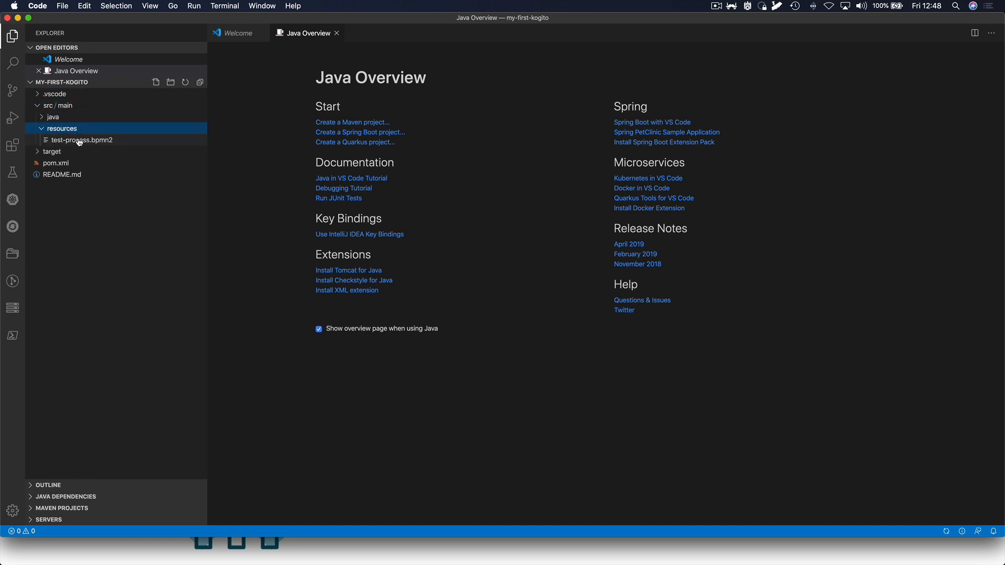
pyautogui.doubleClick(81, 139)
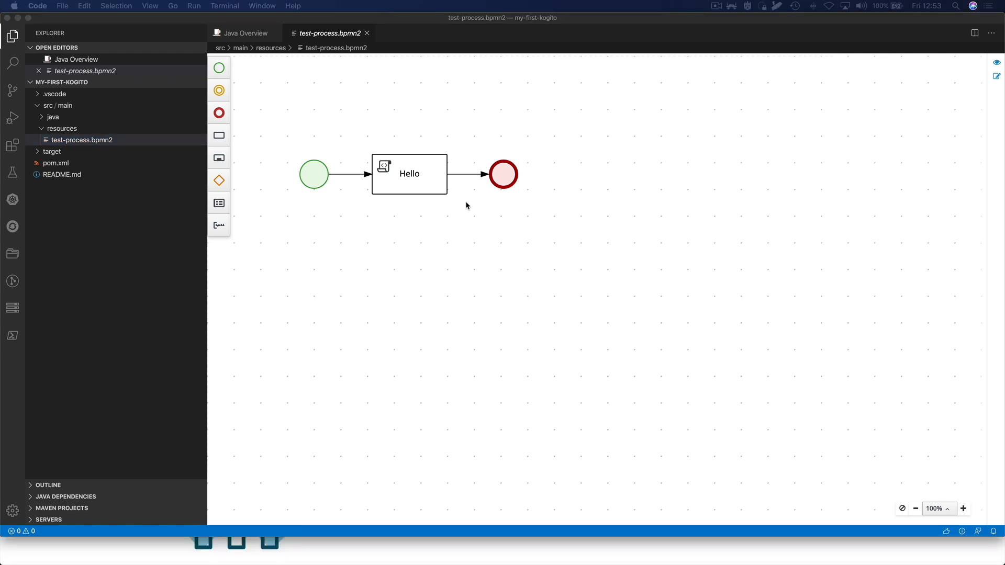
pyautogui.moveTo(428, 176)
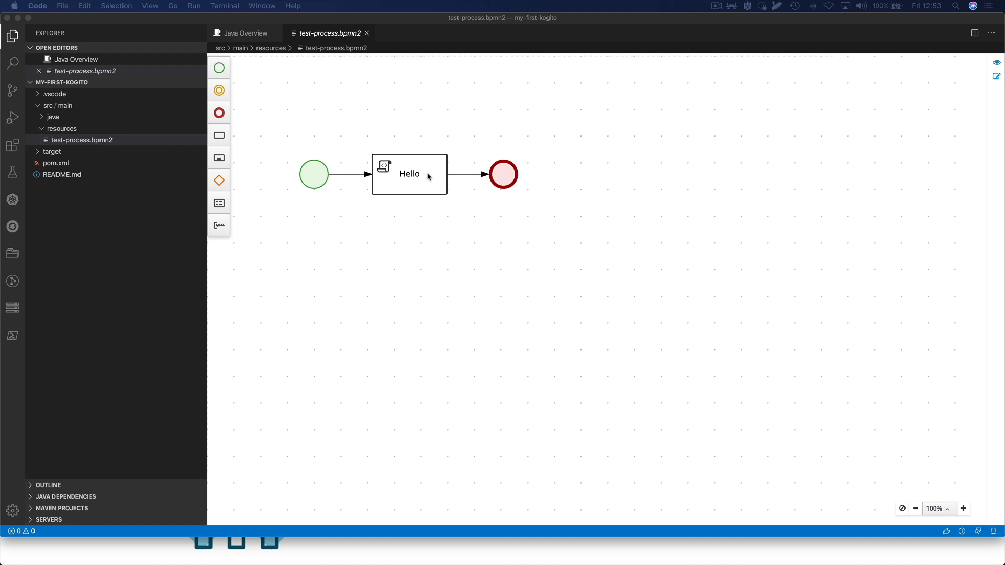
pyautogui.moveTo(430, 170)
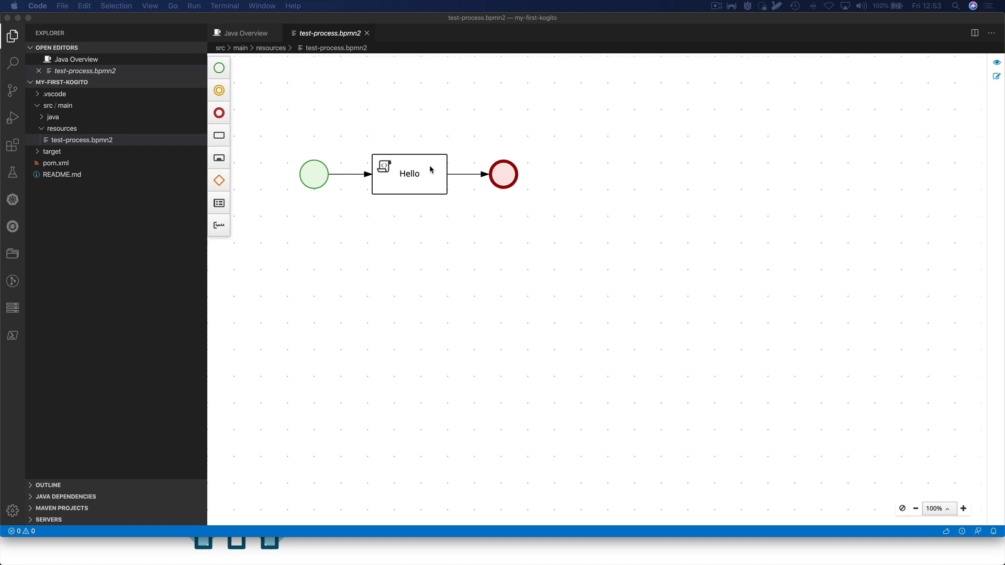
# Select the Hello task and reveal its Implementation/Execution properties
pyautogui.click(409, 171)
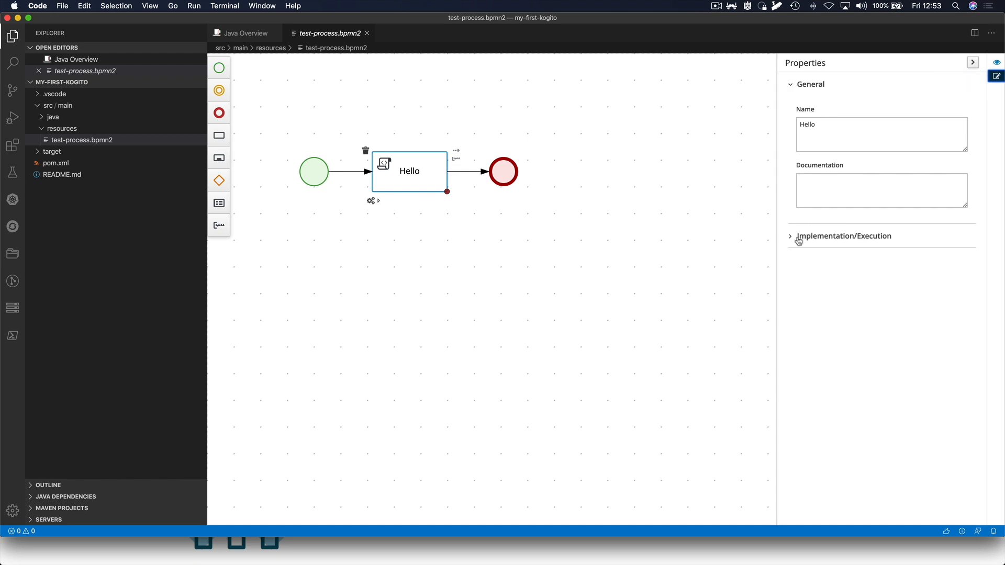
pyautogui.click(844, 235)
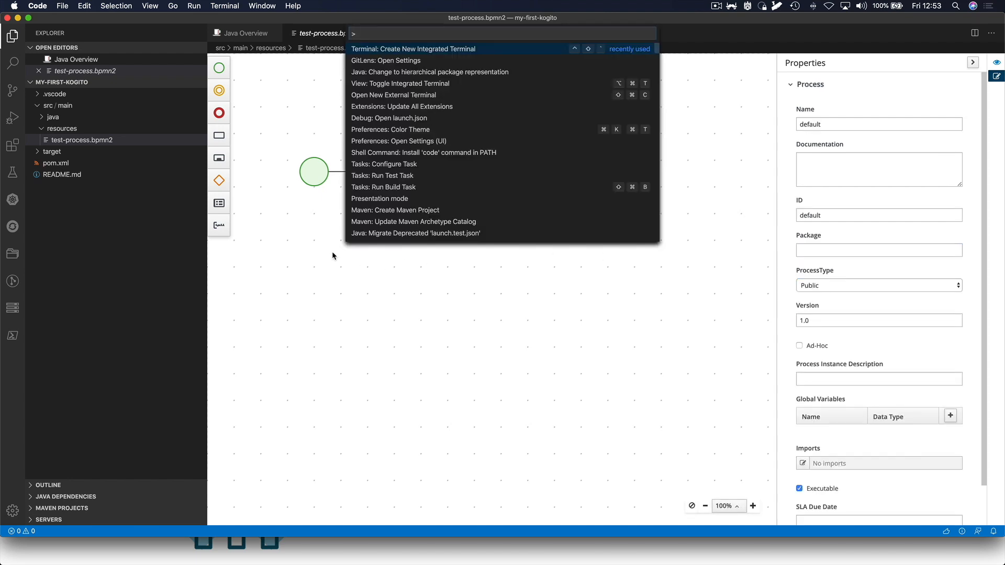
# Start the project with mvn clean compile quarkus:dev in a new integrated terminal
pyautogui.click(414, 49)
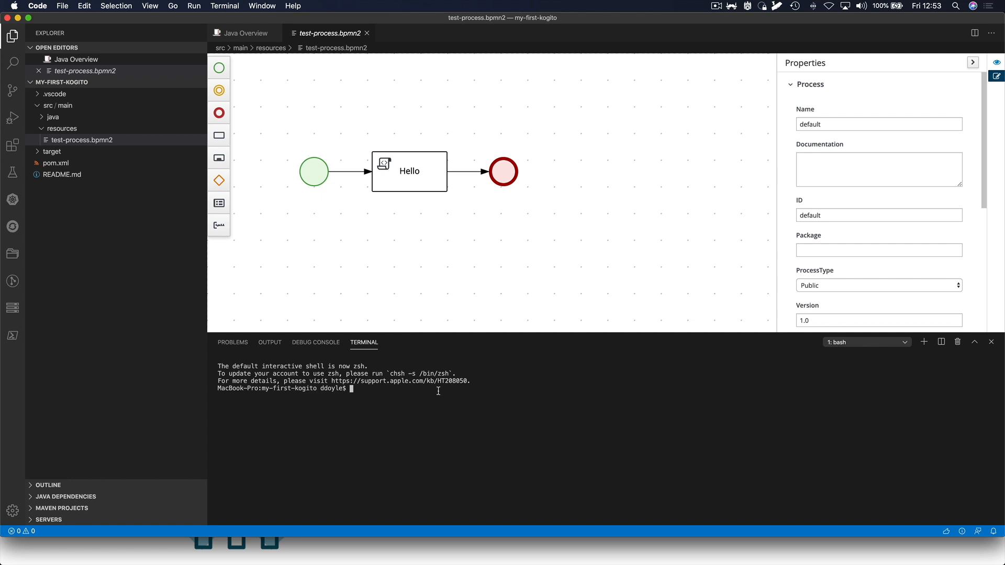
pyautogui.write('m')
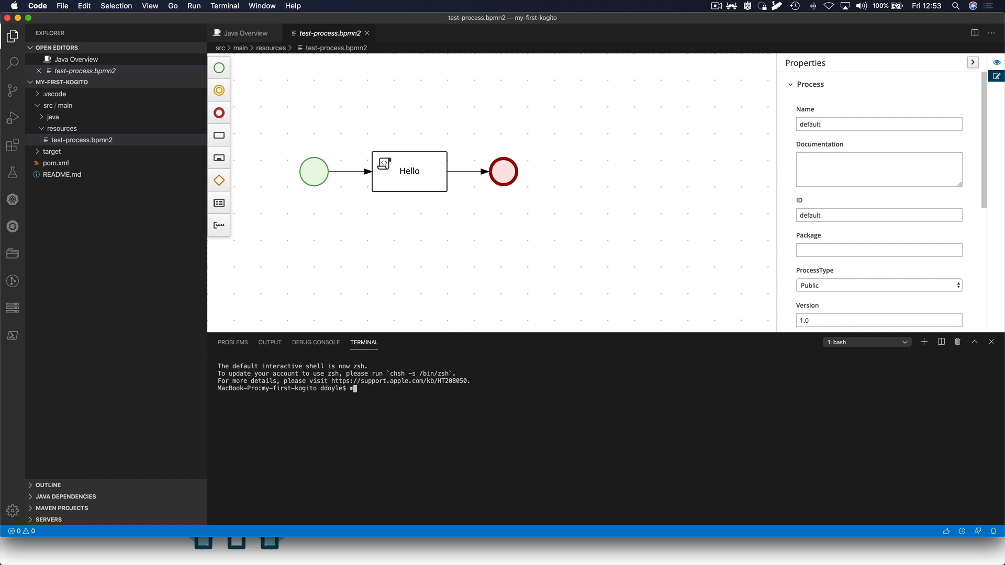
pyautogui.write('vn clean compile quarkus:dev')
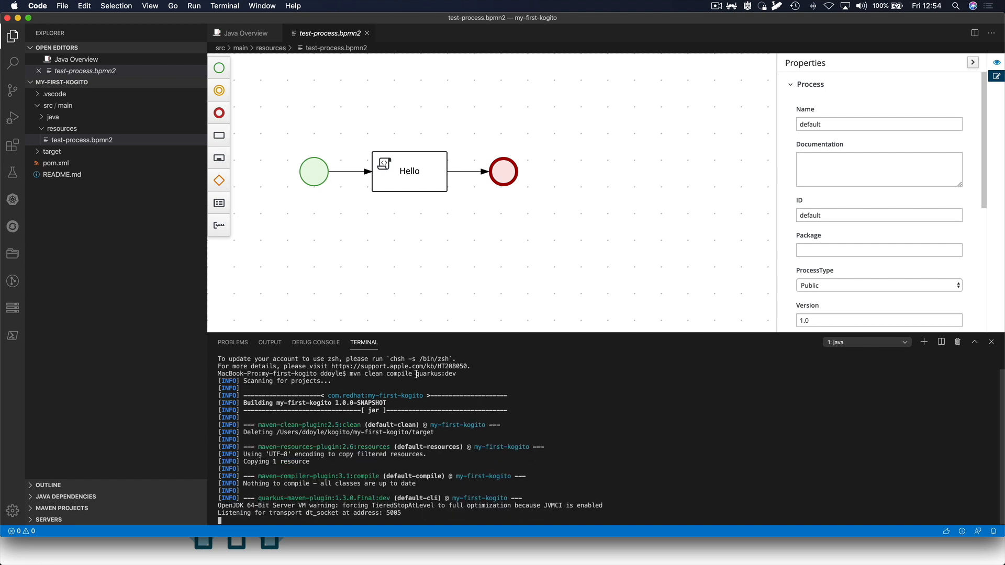
pyautogui.moveTo(442, 387)
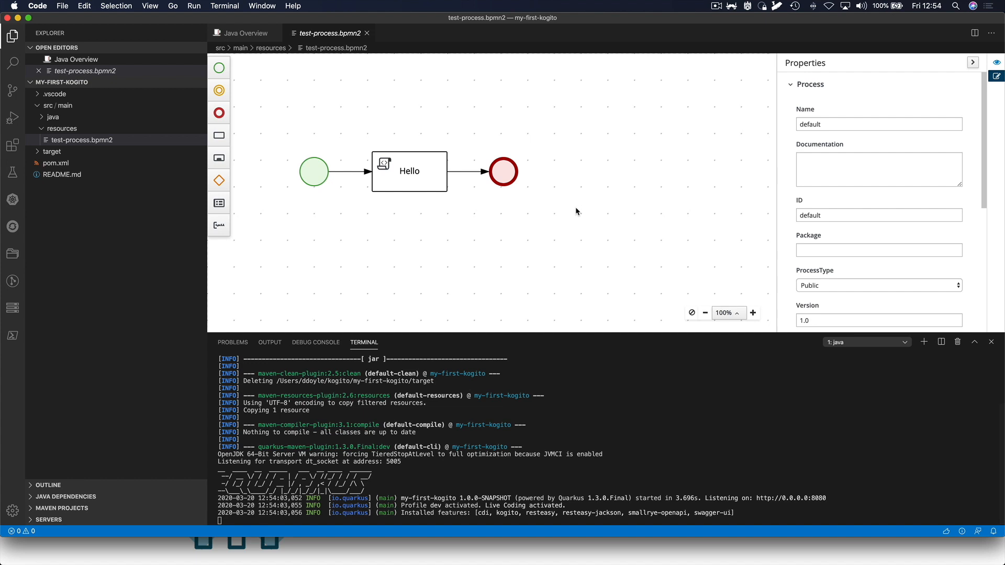
pyautogui.moveTo(518, 274)
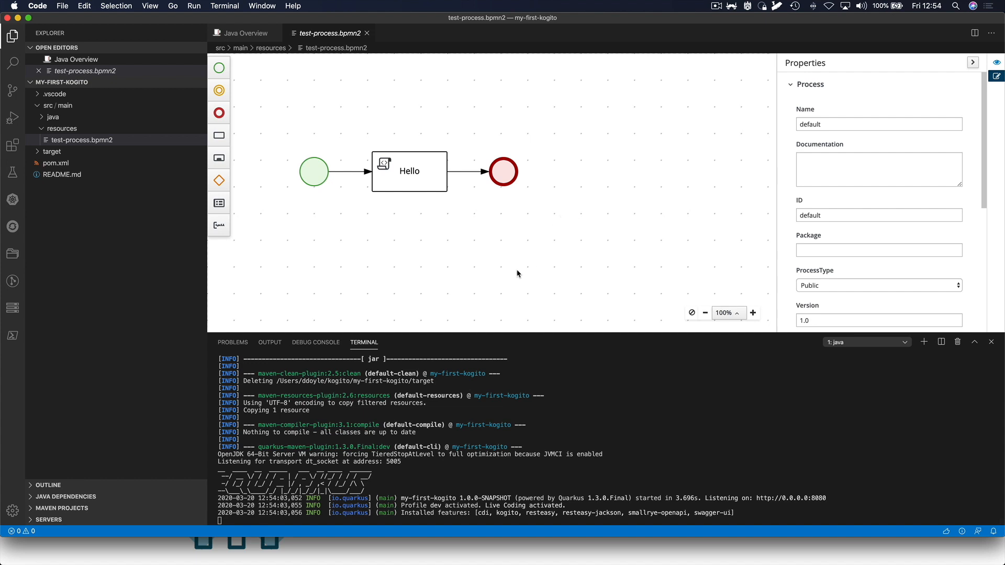
pyautogui.moveTo(416, 207)
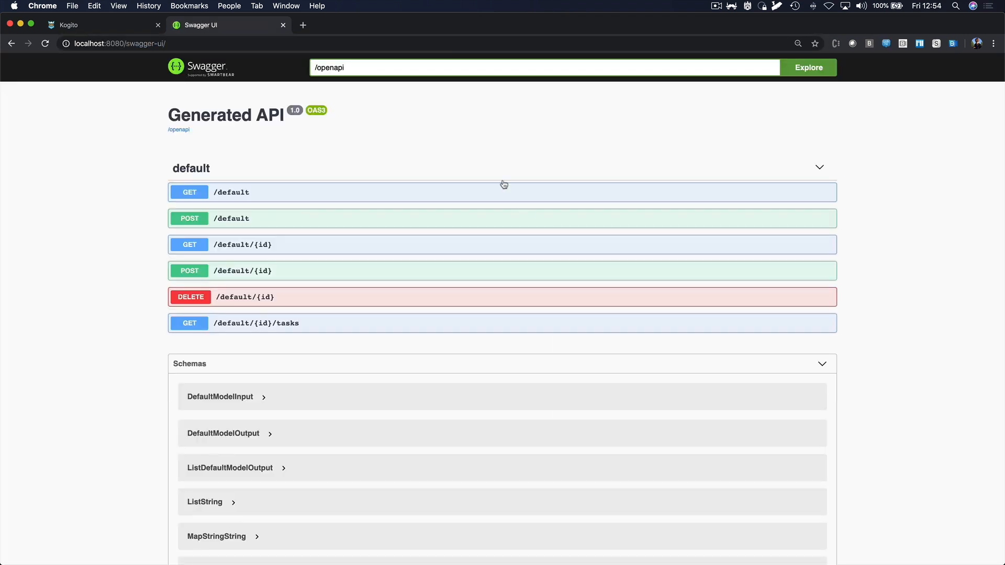
pyautogui.moveTo(253, 222)
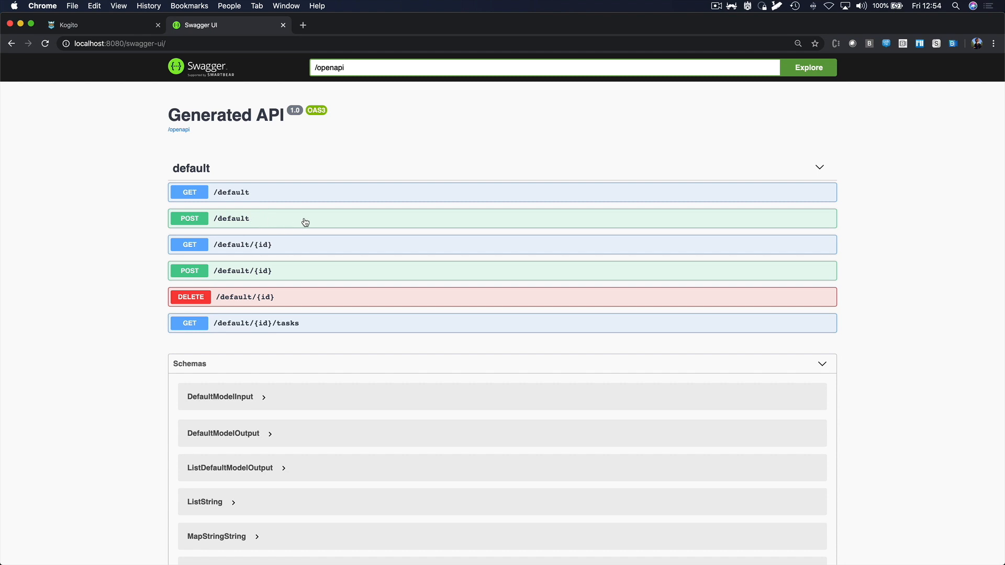
# Execute POST /default via Try it out and check the instance id in the 200 response
pyautogui.click(231, 218)
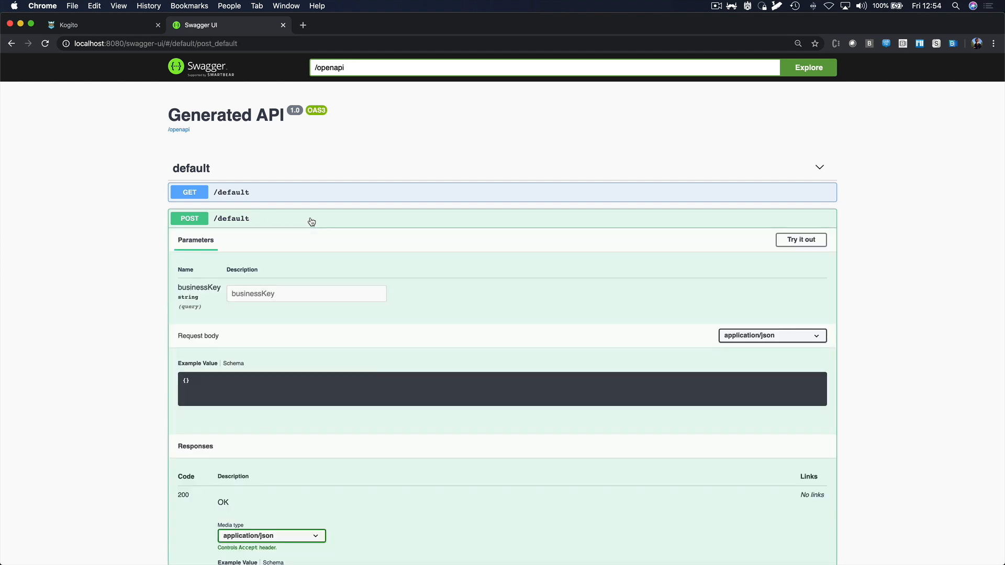
pyautogui.scroll(-3)
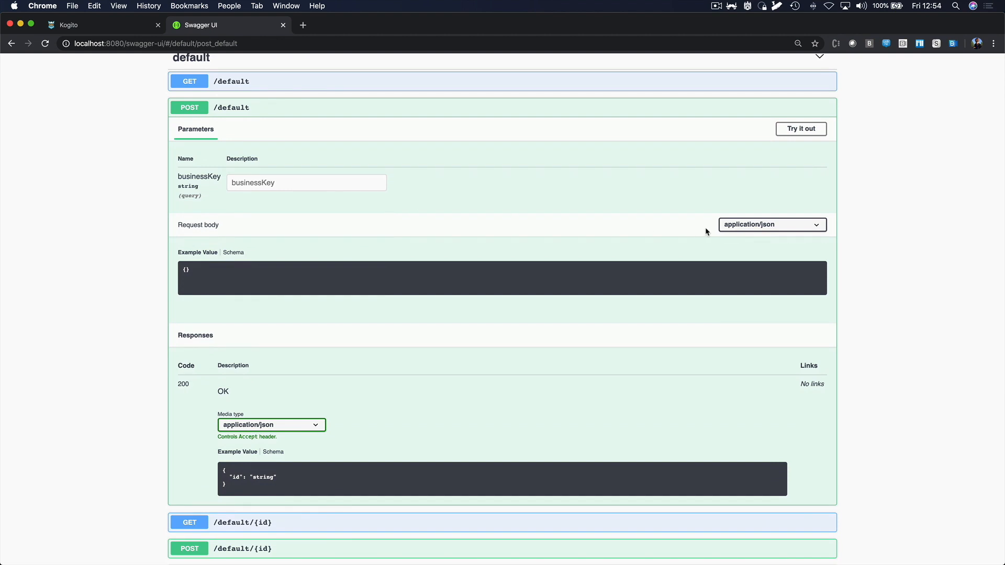
pyautogui.click(801, 129)
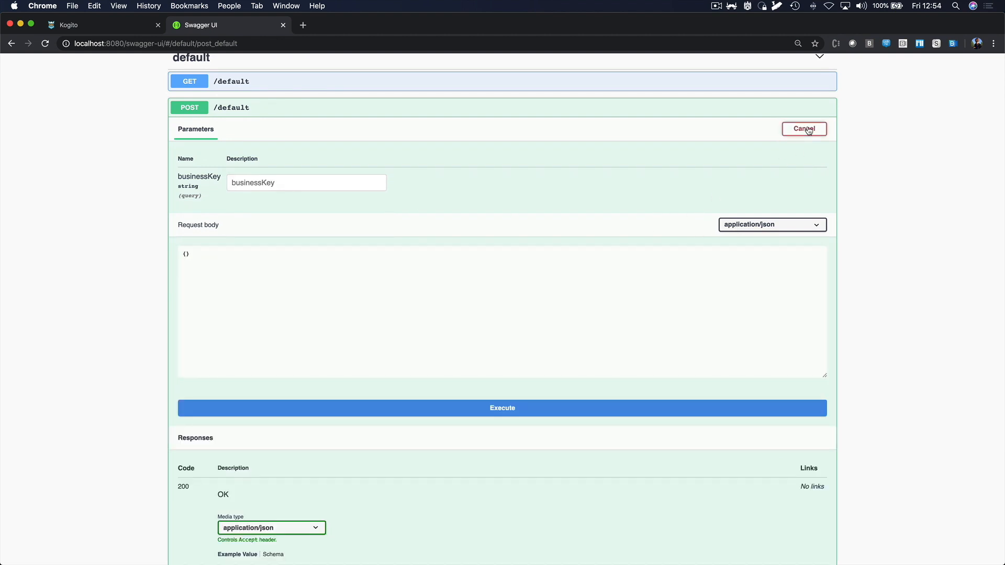
pyautogui.click(501, 407)
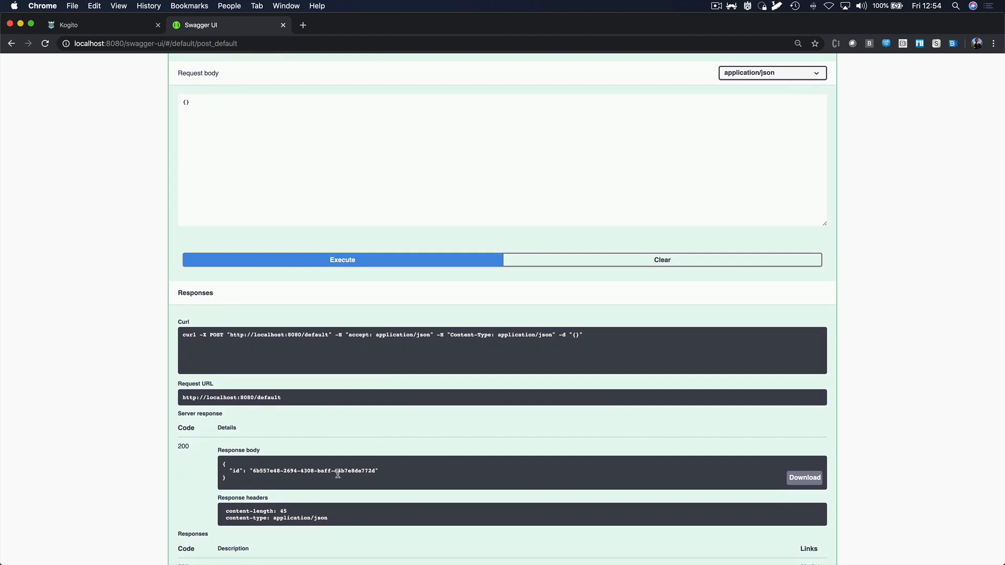
pyautogui.doubleClick(301, 470)
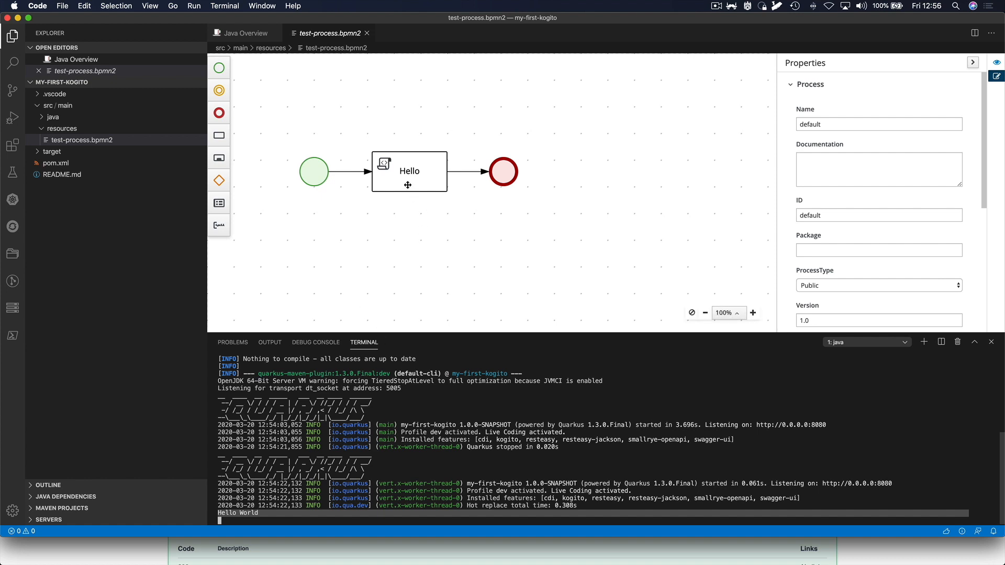
# Rename the Hello script task to Goodbye in the diagram
pyautogui.click(410, 171)
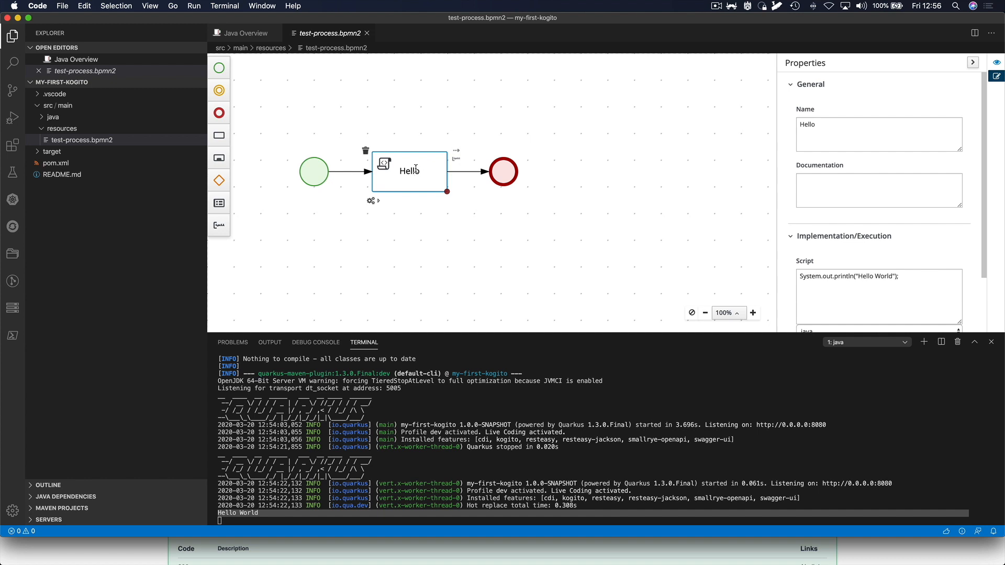
pyautogui.doubleClick(409, 171)
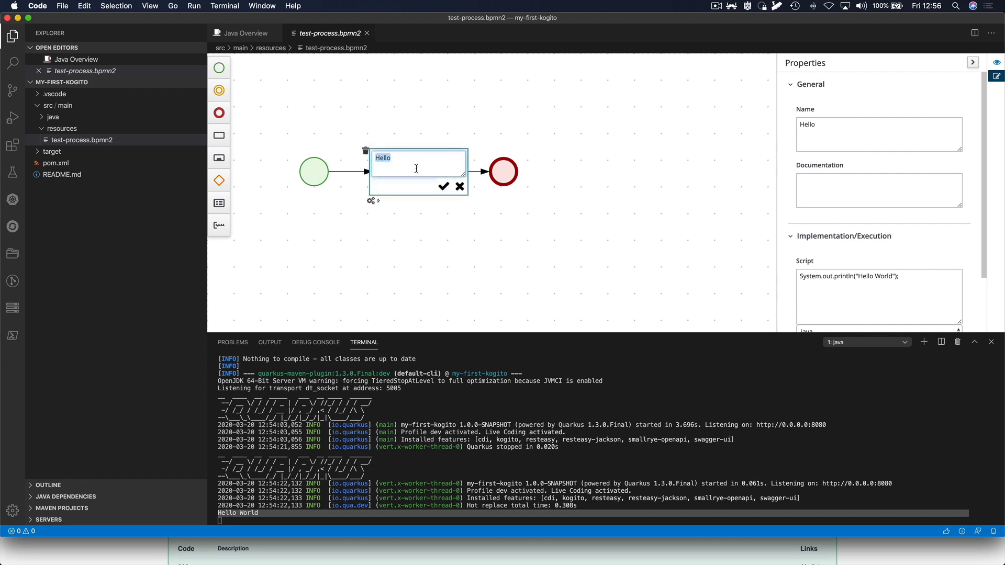
pyautogui.write('Good')
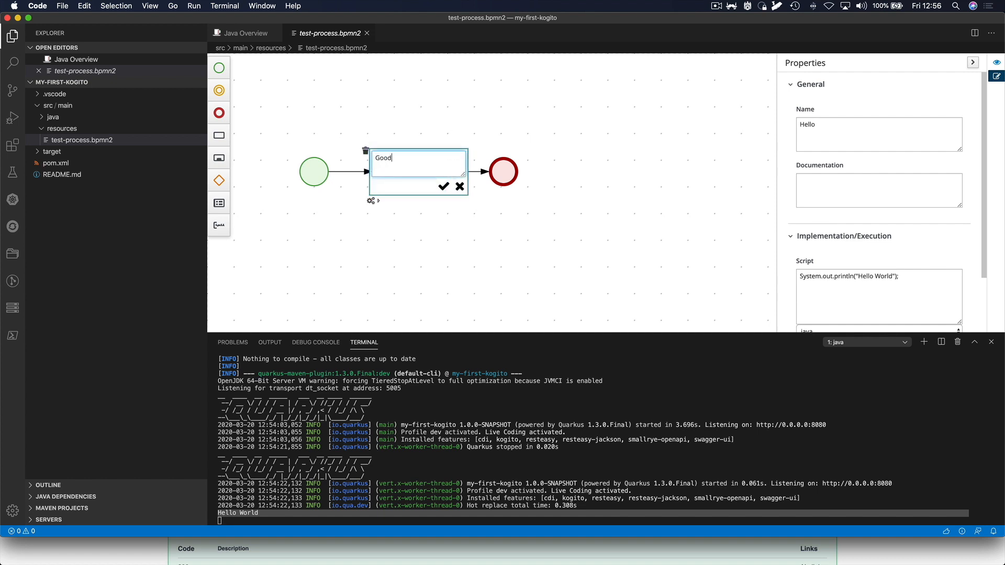
pyautogui.write('bye')
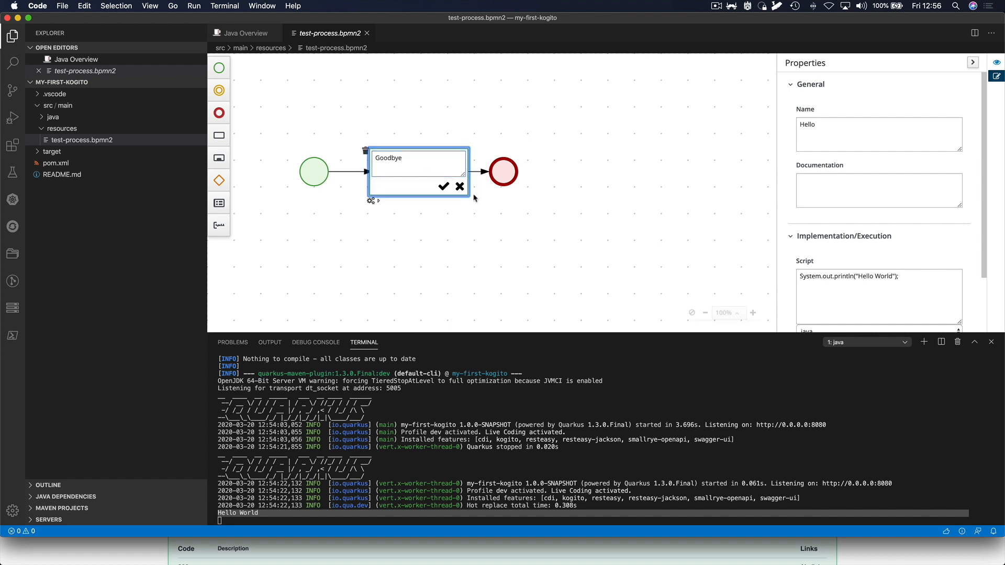
pyautogui.click(442, 186)
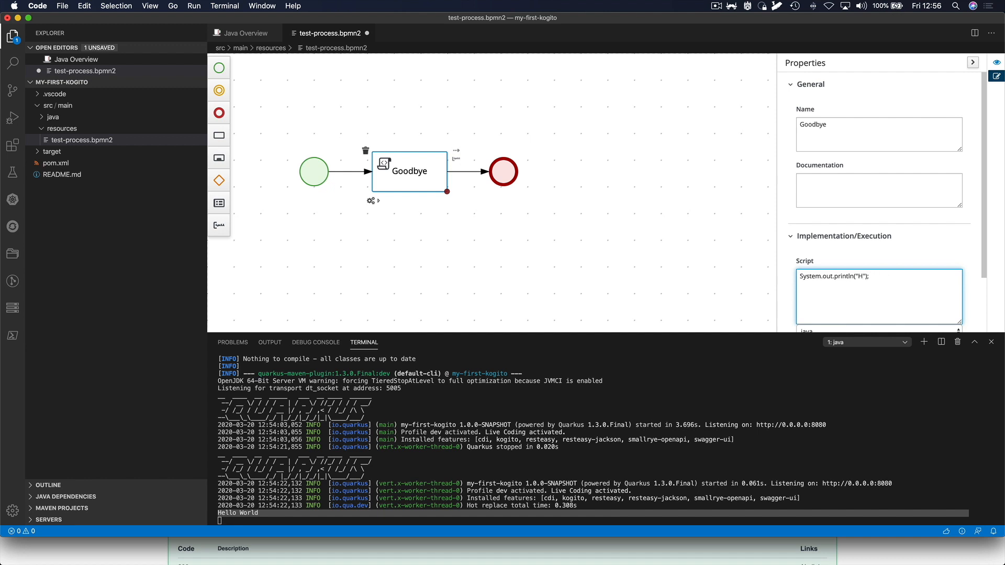
# Change the task script to println("Goodbye World") and save test-process.bpmn2
pyautogui.write('oodbye')
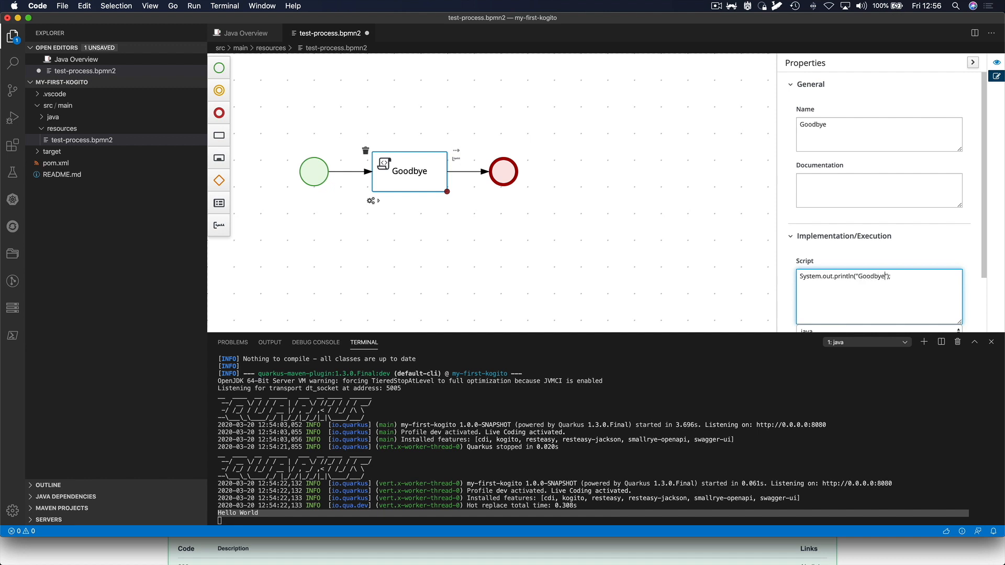
pyautogui.write('World')
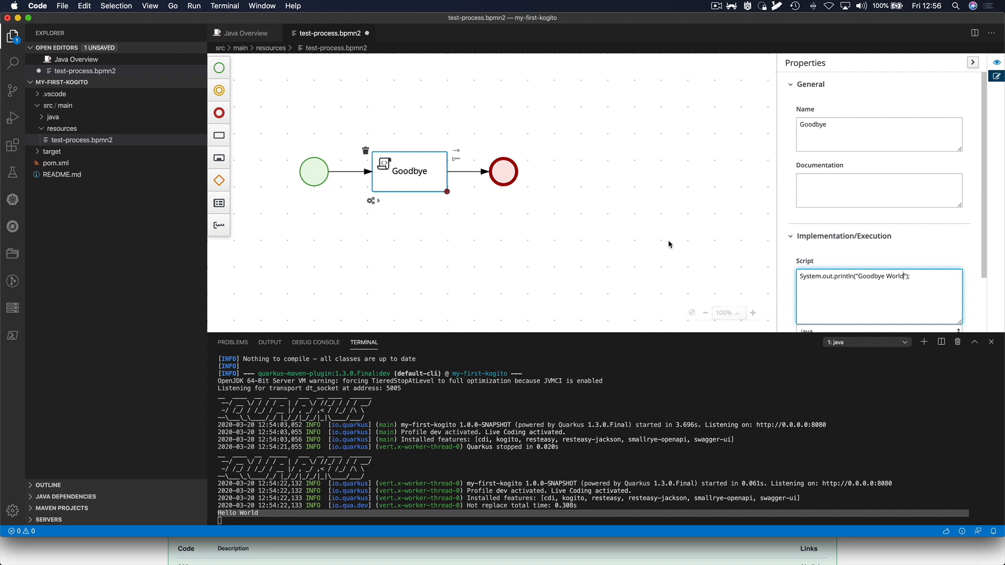
pyautogui.press('cmd+s')
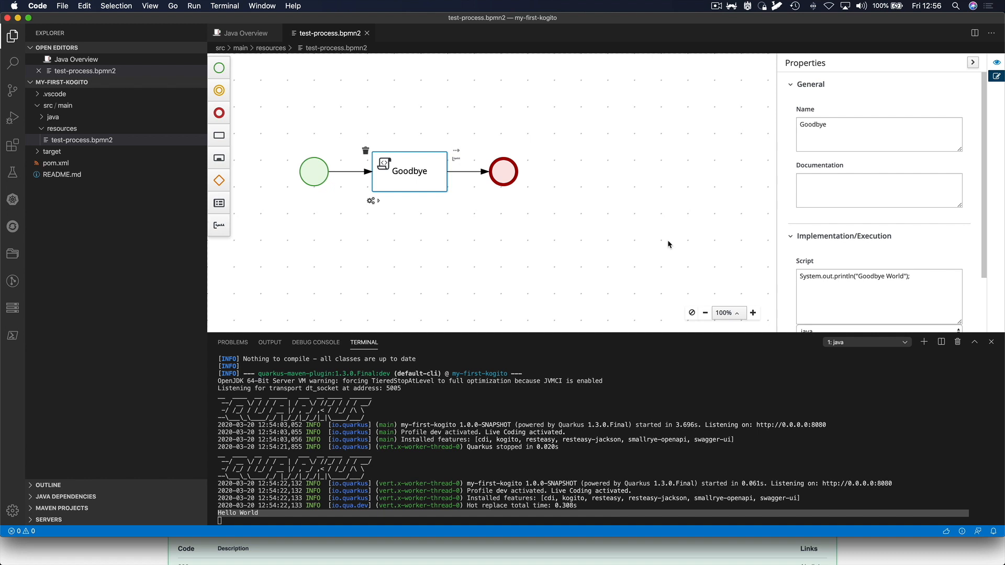
pyautogui.moveTo(523, 308)
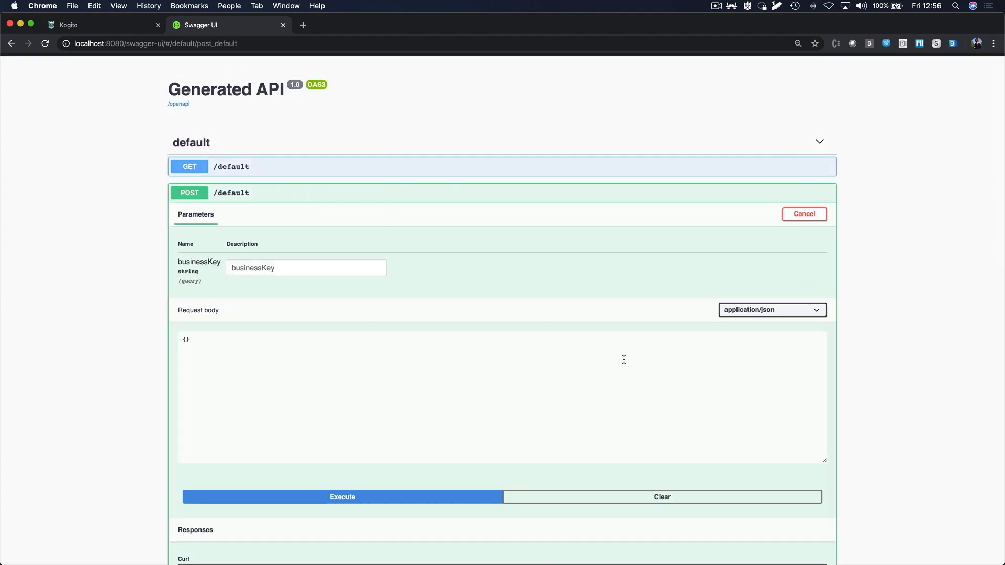
# Re-execute POST /default and check the new instance id in the 200 response
pyautogui.click(342, 496)
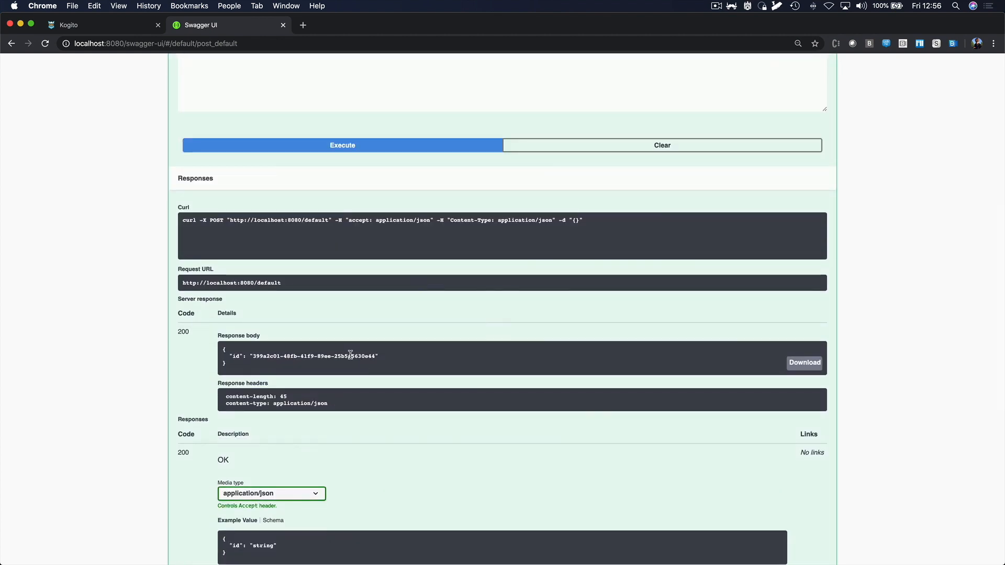
pyautogui.doubleClick(355, 356)
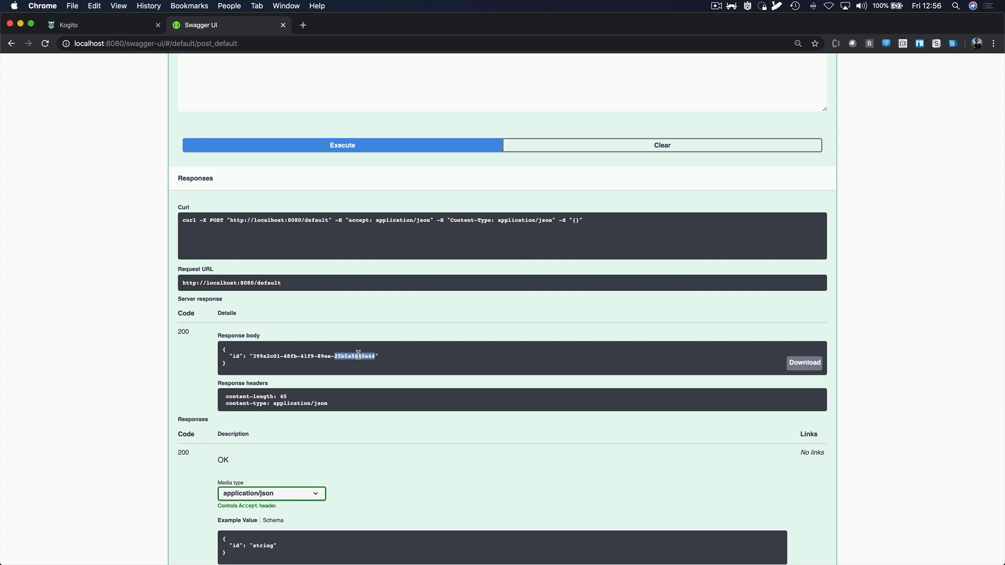
pyautogui.moveTo(543, 310)
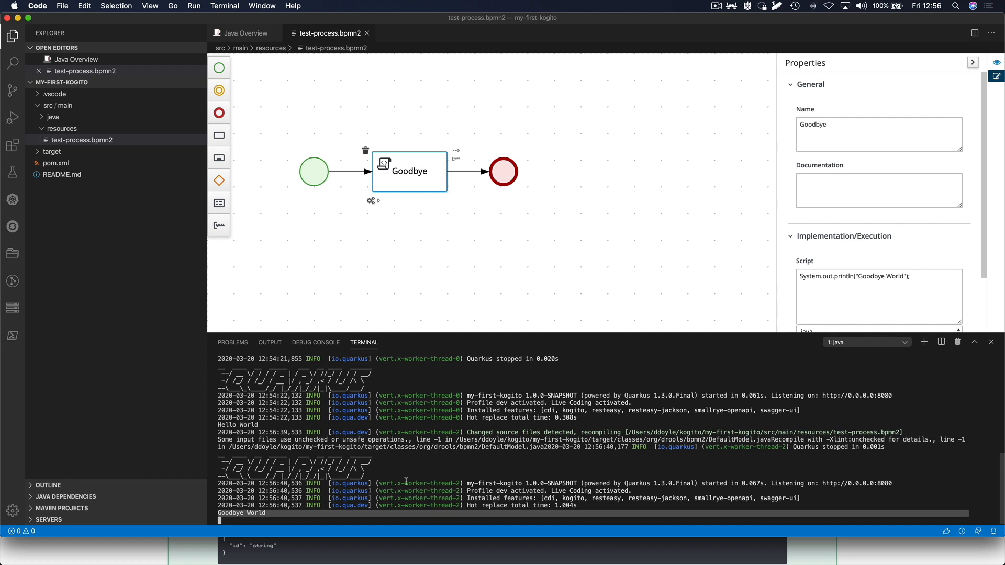
pyautogui.moveTo(469, 505)
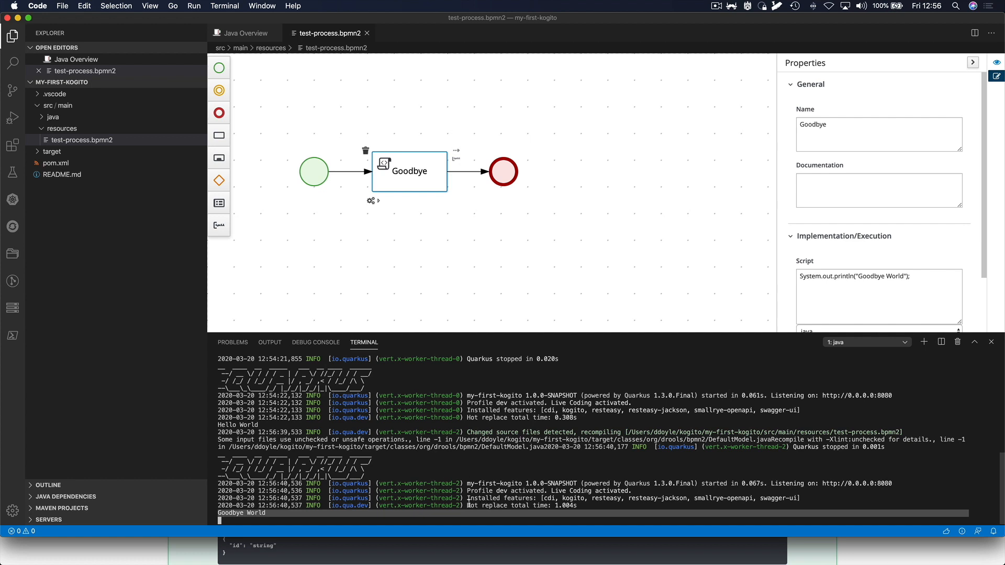